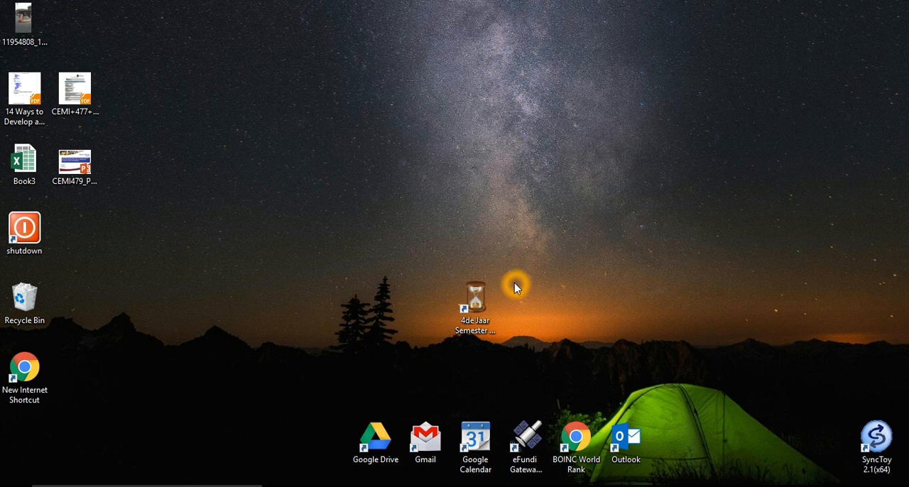
# Search the Start menu for 'sound' and open the Sound control panel.
pyautogui.click(7, 482)
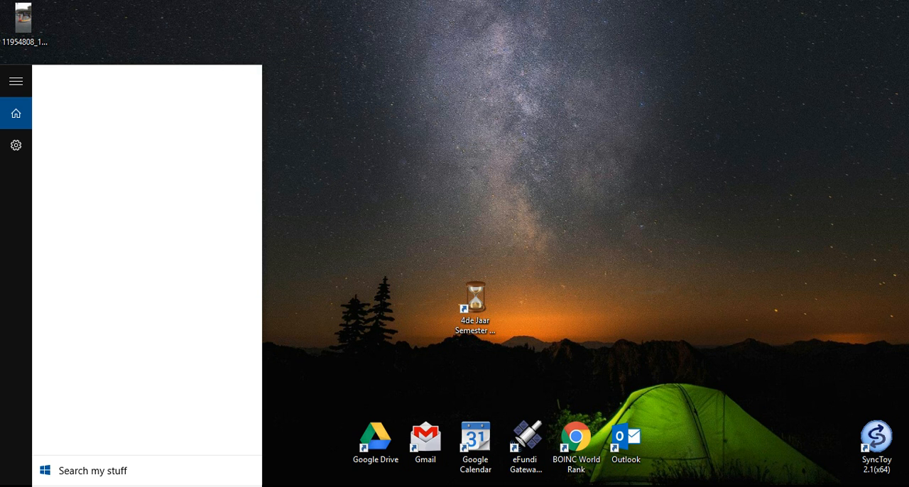
pyautogui.write('sound')
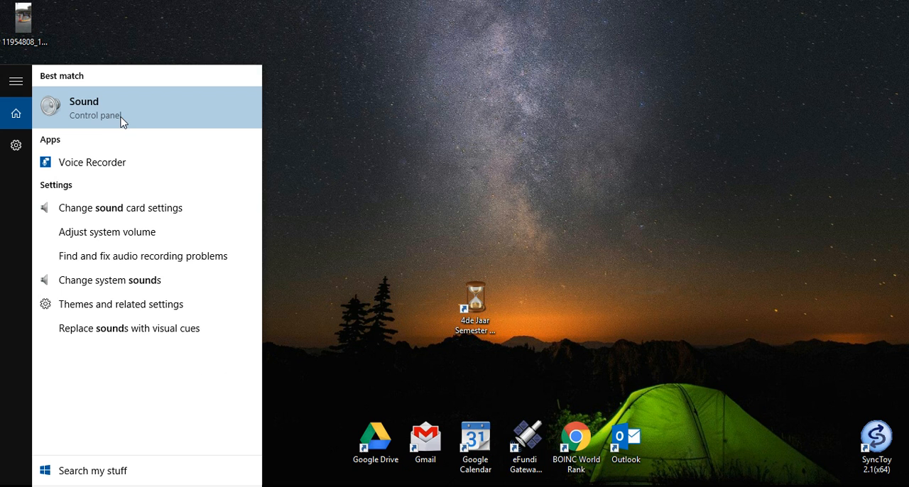
pyautogui.click(84, 108)
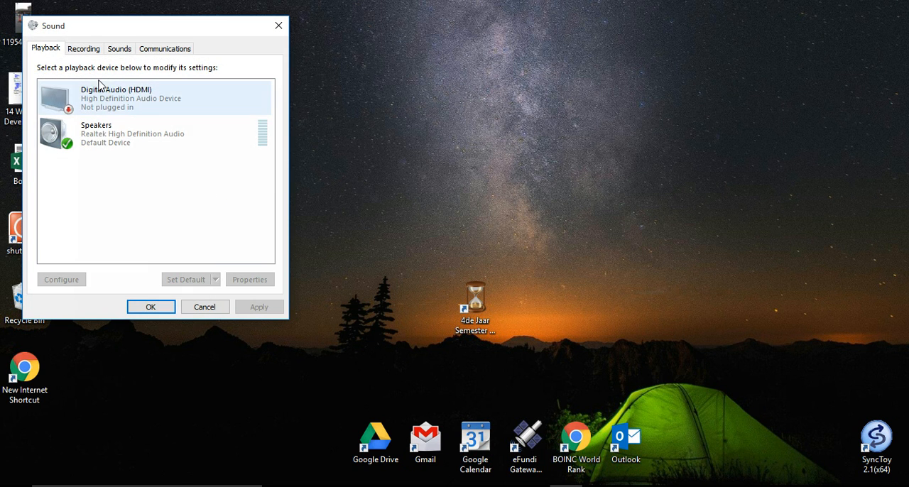
# On the Sounds tab, centre the window and browse Program Events down to System Notification.
pyautogui.click(118, 48)
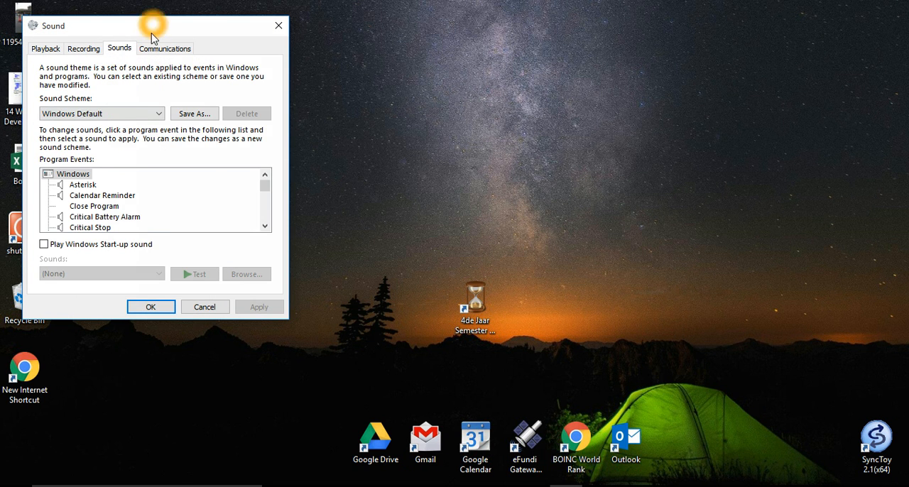
pyautogui.moveTo(153, 25); pyautogui.dragTo(334, 62)
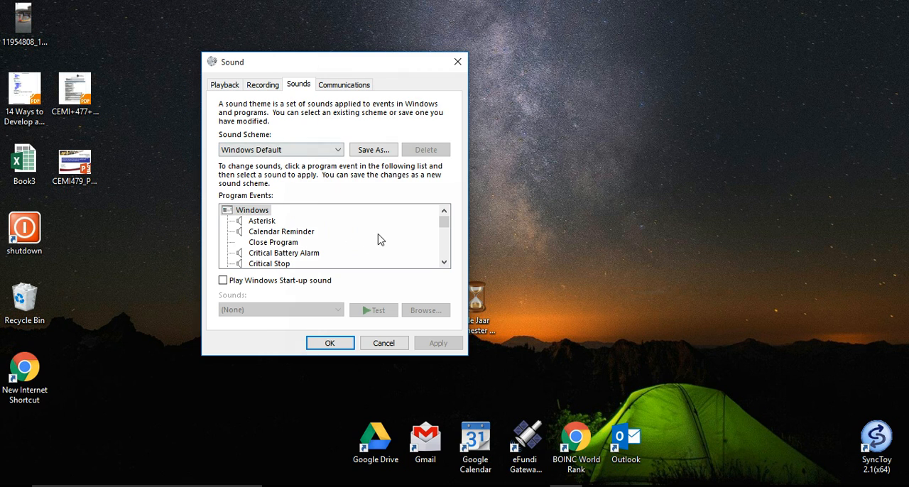
pyautogui.click(444, 261)
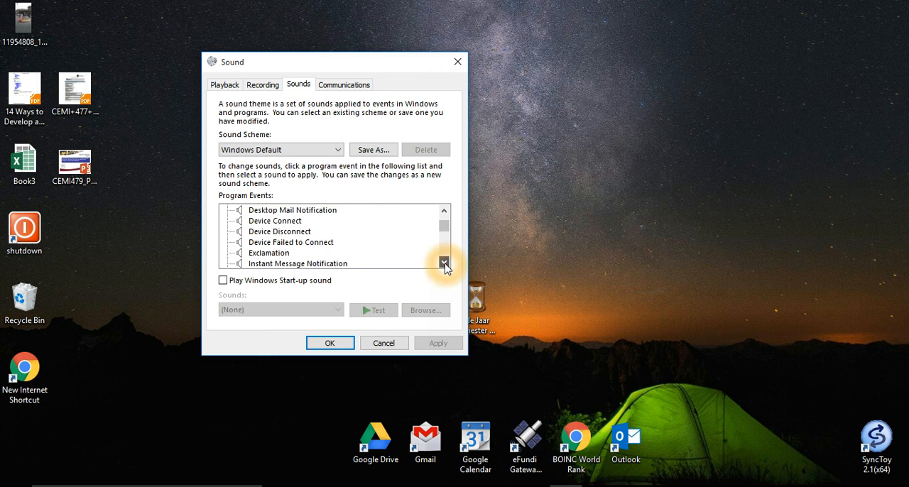
pyautogui.click(444, 263)
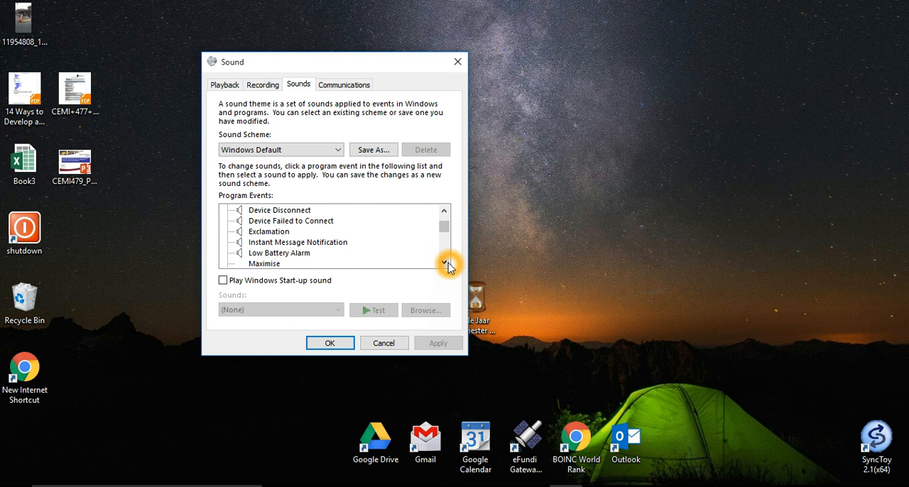
pyautogui.click(443, 262)
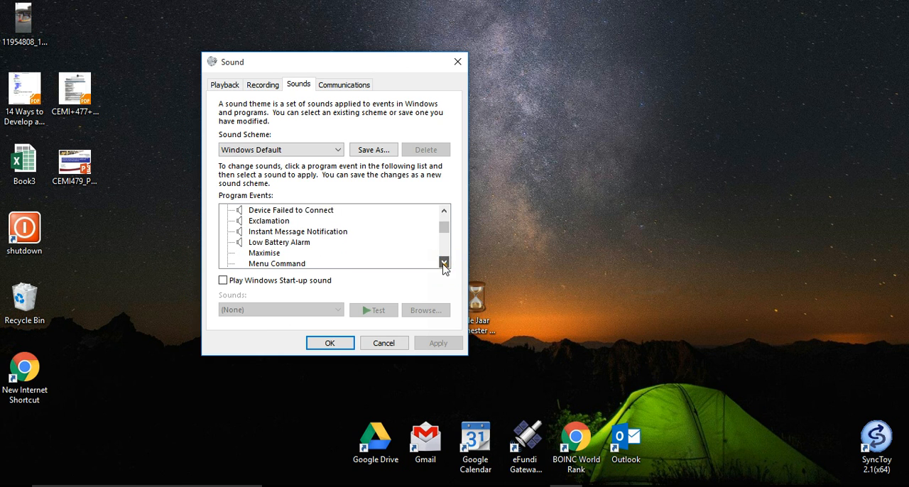
pyautogui.click(444, 262)
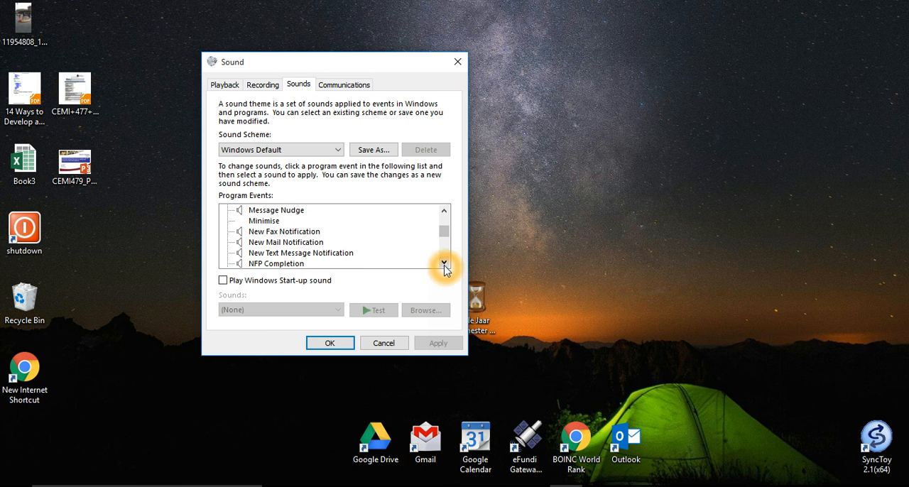
pyautogui.click(444, 263)
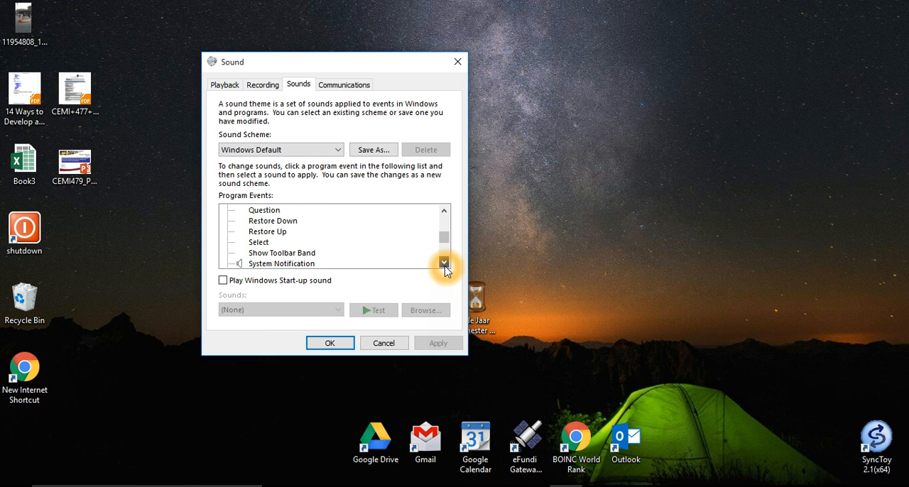
pyautogui.click(444, 263)
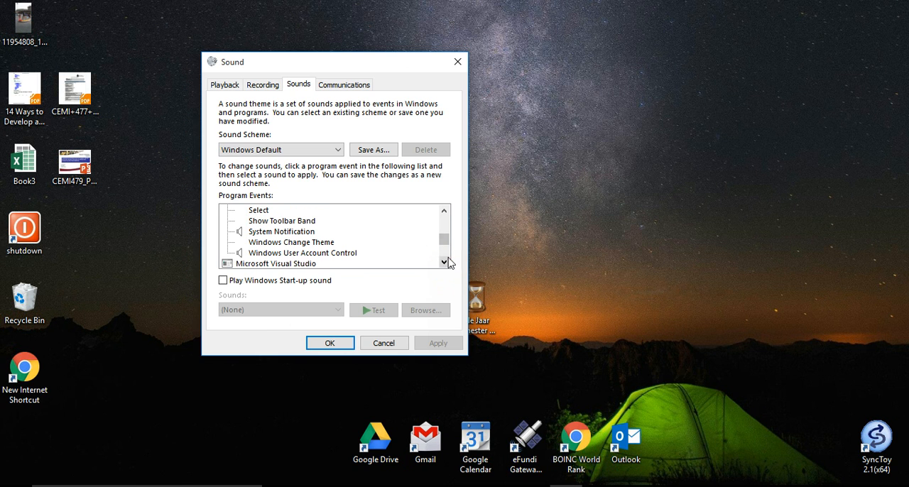
pyautogui.click(444, 211)
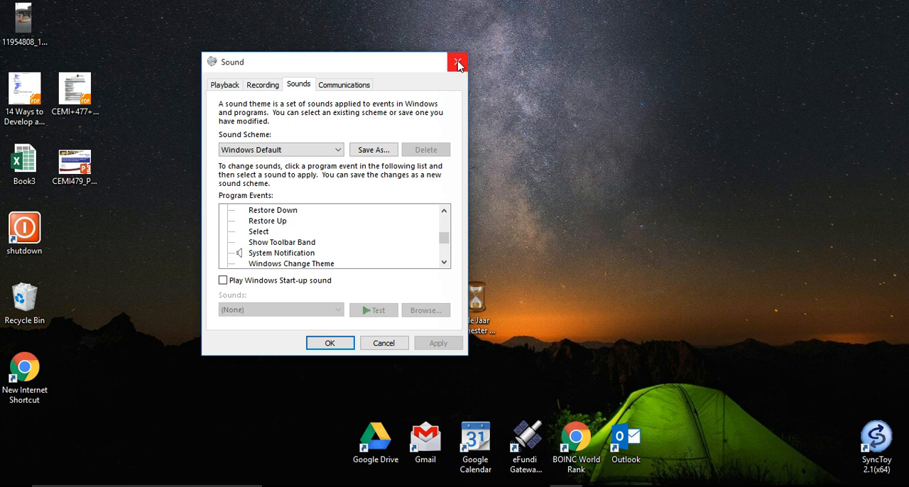
# Close the Sound window and run 'regedit' from the Run dialog.
pyautogui.click(457, 62)
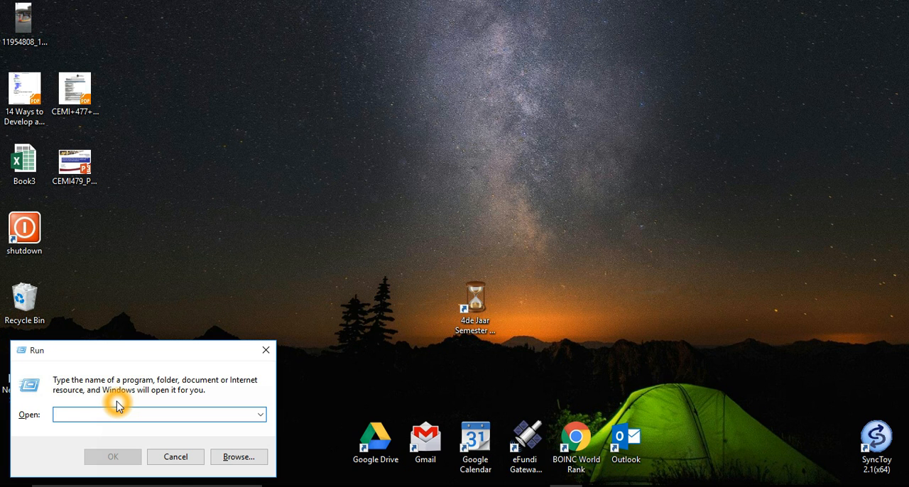
pyautogui.write('rege')
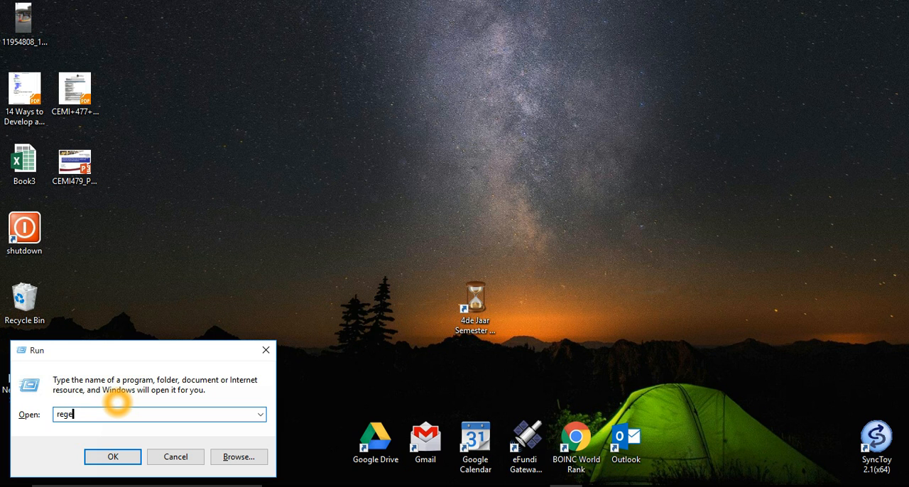
pyautogui.write('dit')
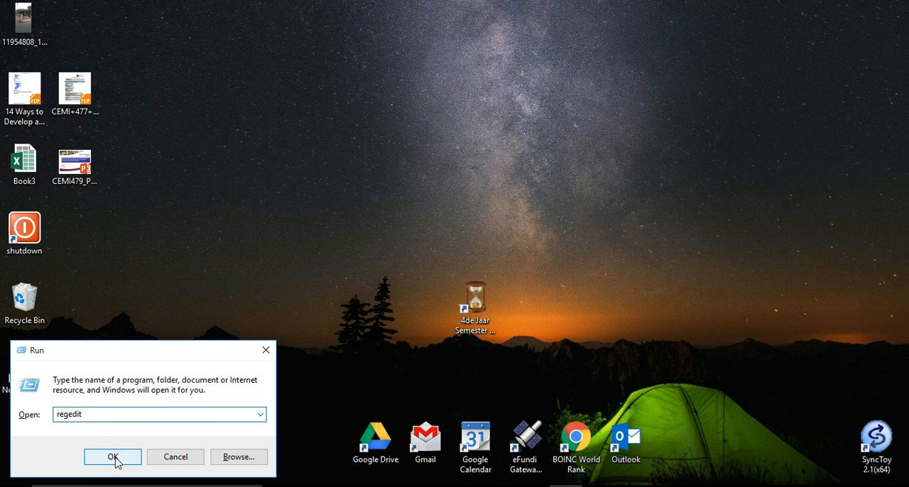
pyautogui.click(112, 457)
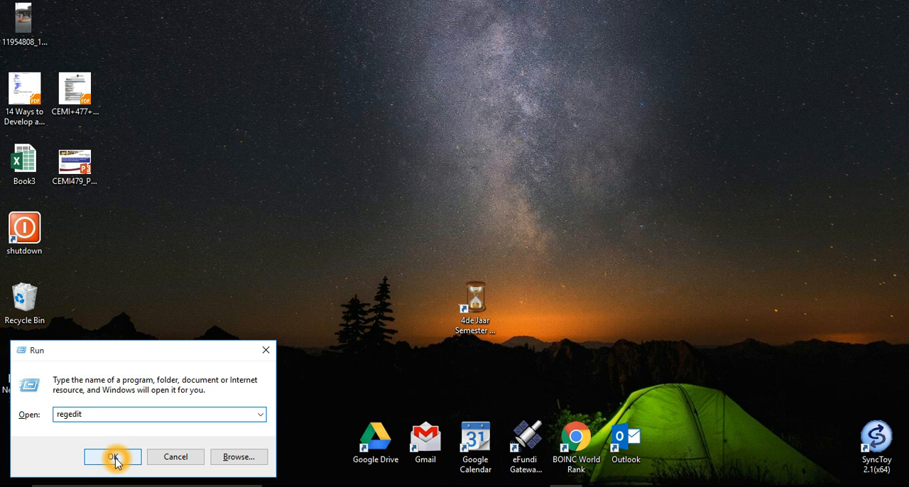
# Expand HKEY_CURRENT_USER\AppEvents\EventLabels and select the WindowsLogon key.
pyautogui.click(113, 456)
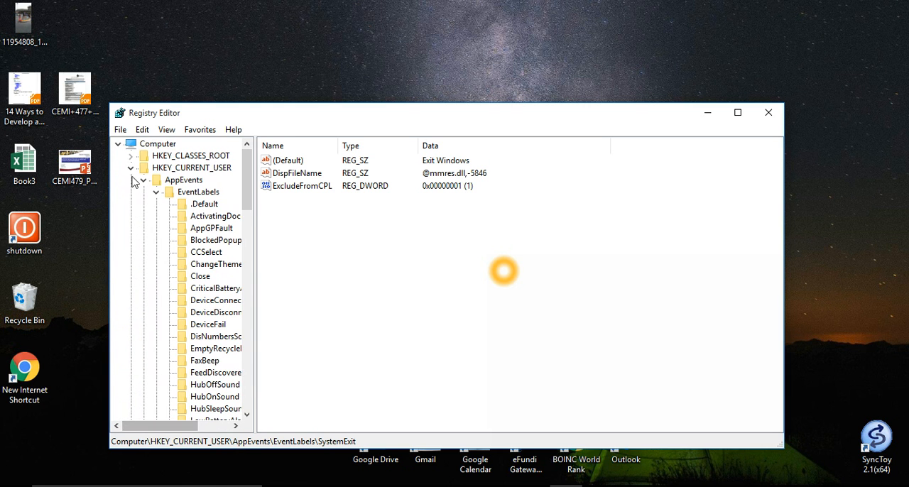
pyautogui.click(191, 167)
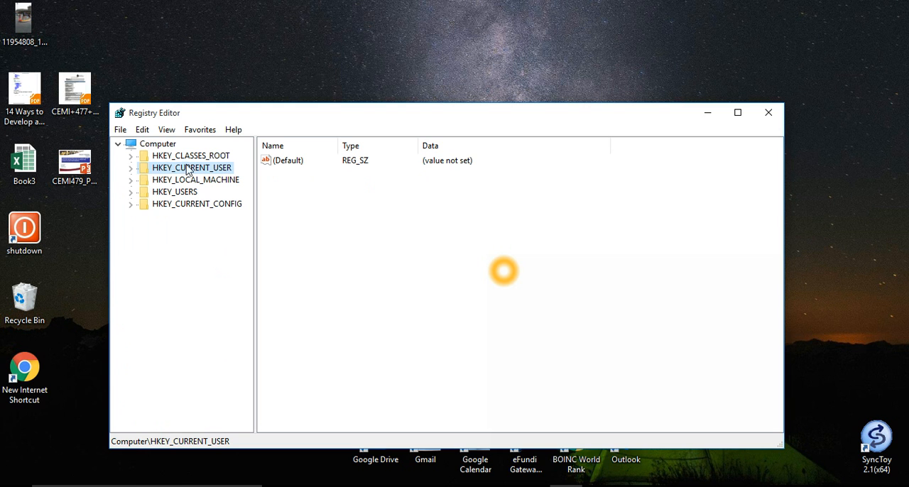
pyautogui.moveTo(132, 173)
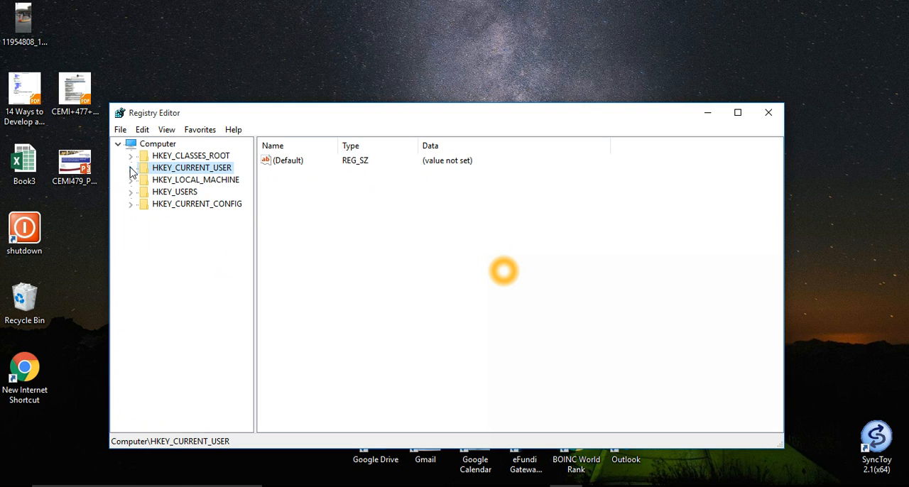
pyautogui.click(130, 167)
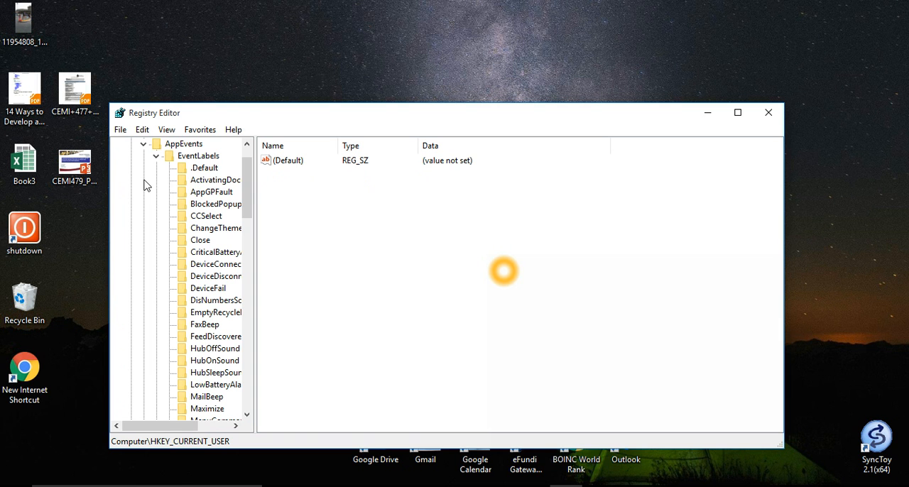
pyautogui.click(142, 180)
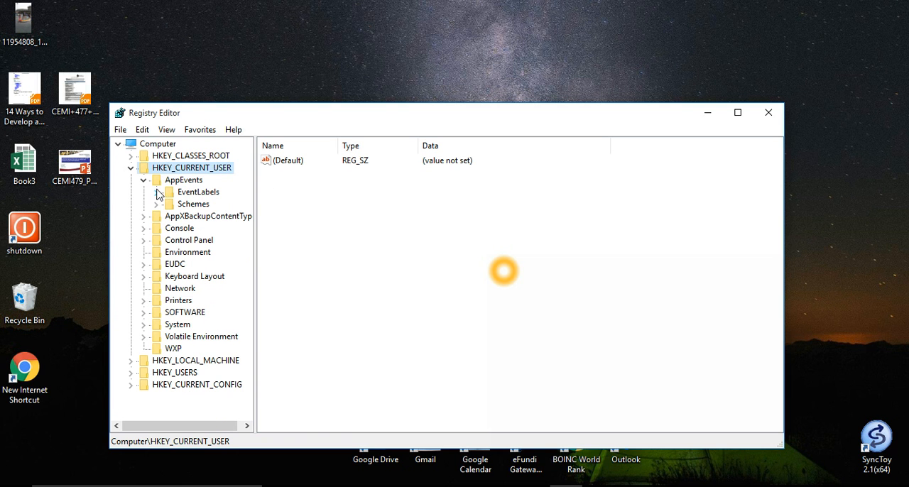
pyautogui.click(156, 192)
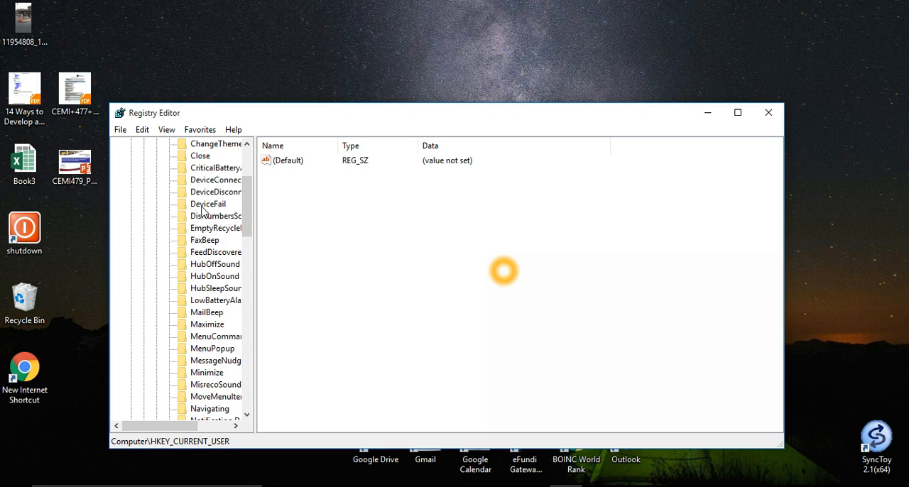
pyautogui.scroll(-3)
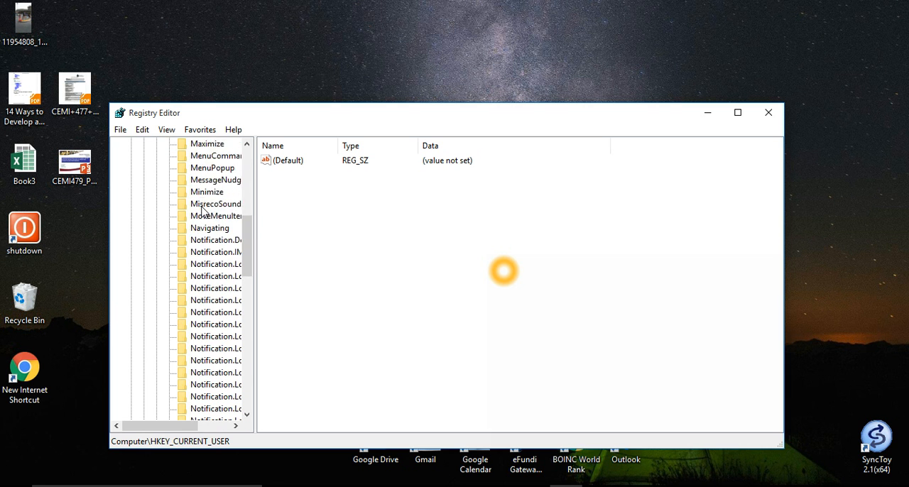
pyautogui.scroll(-3)
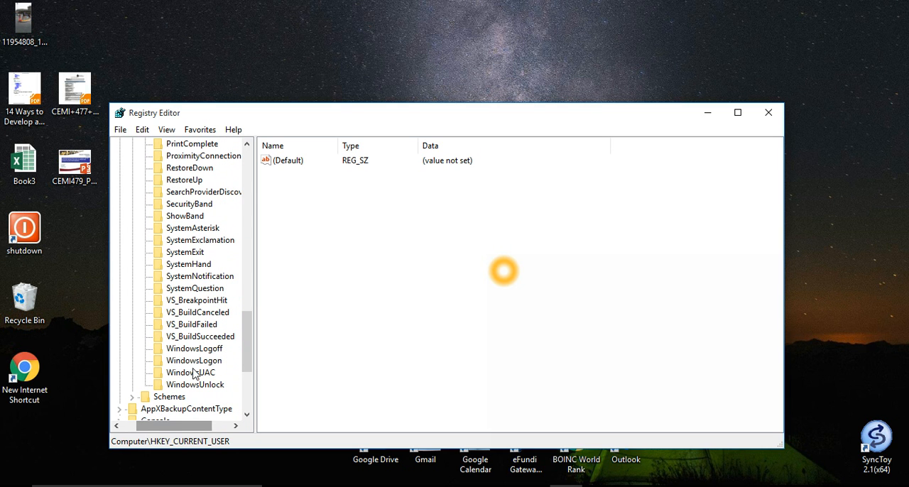
pyautogui.click(194, 361)
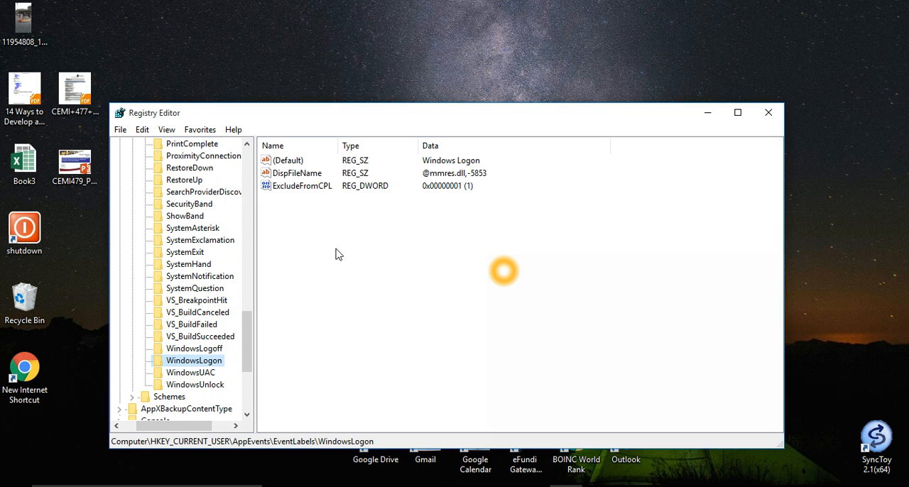
# Set ExcludeFromCPL to 0 for WindowsLogon and WindowsLogoff.
pyautogui.doubleClick(304, 186)
pyautogui.write('0')
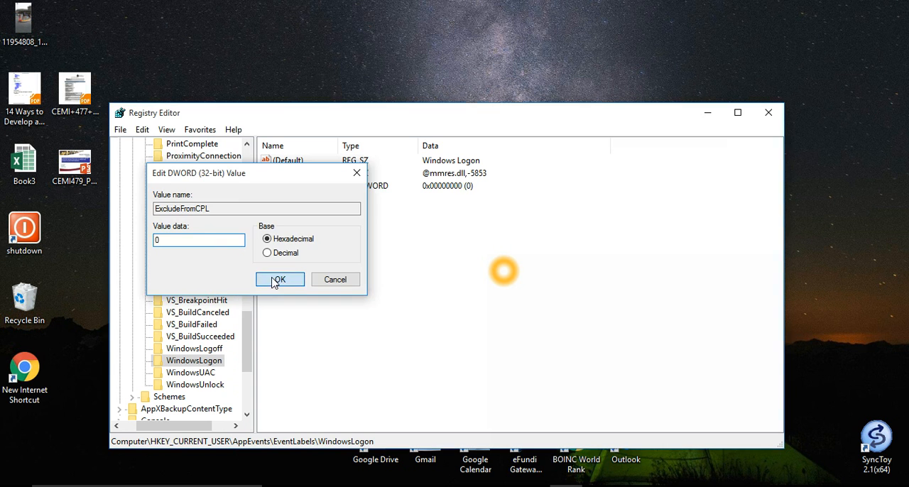
pyautogui.click(279, 279)
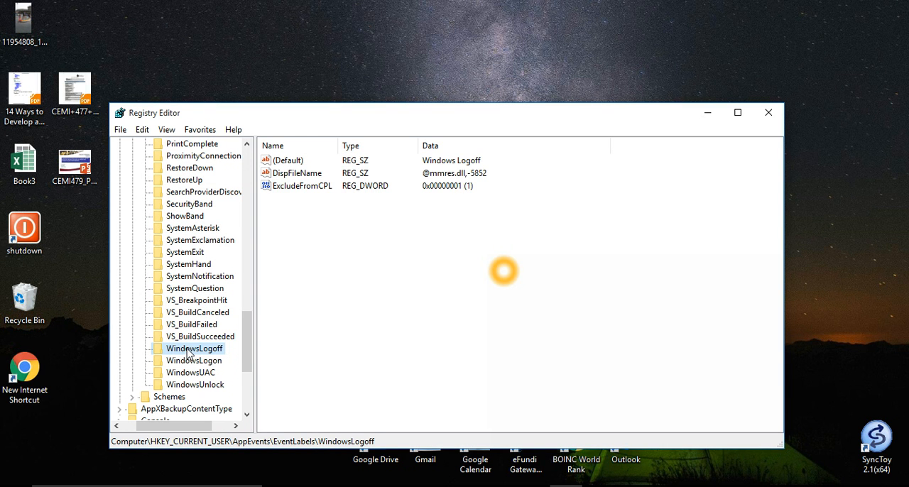
pyautogui.doubleClick(301, 186)
pyautogui.write('0')
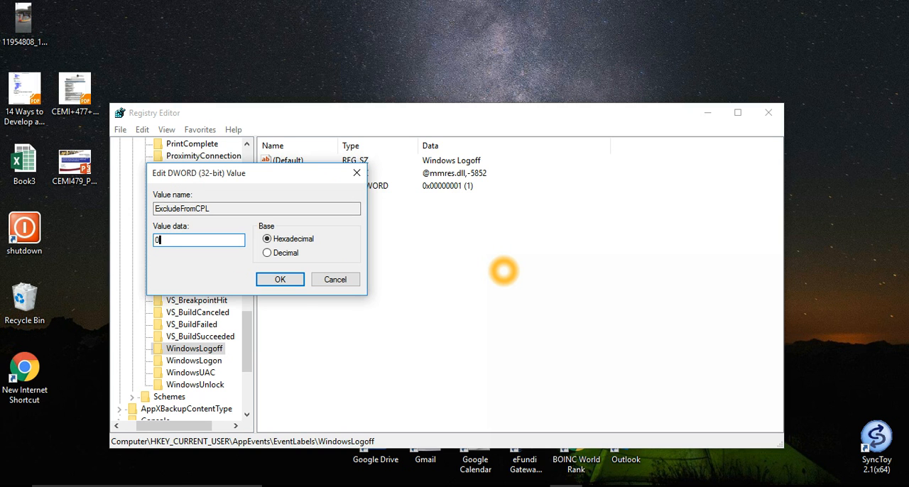
pyautogui.click(279, 278)
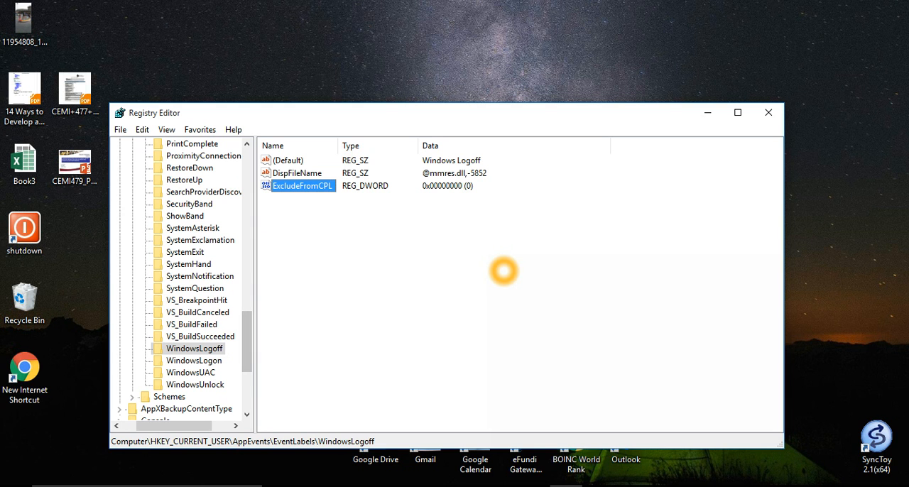
pyautogui.moveTo(823, 224)
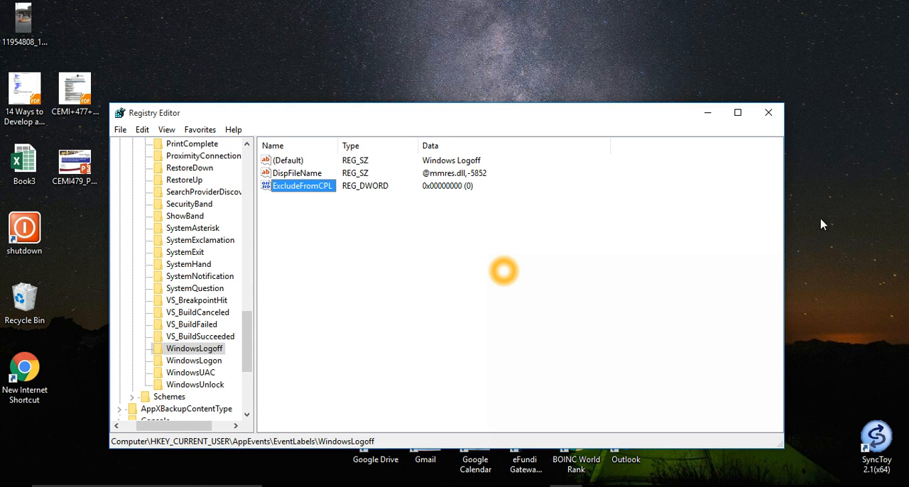
# Select SystemExit and set its ExcludeFromCPL value to 0.
pyautogui.click(185, 253)
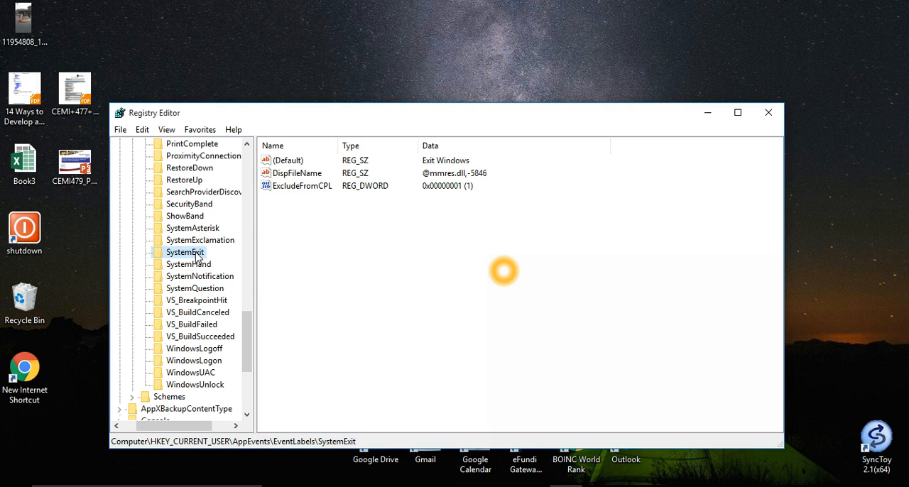
pyautogui.doubleClick(300, 186)
pyautogui.write('0')
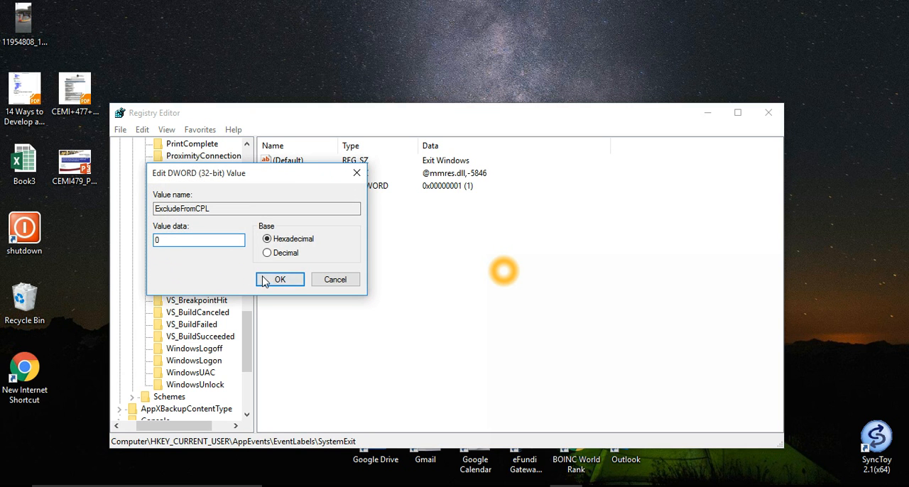
pyautogui.click(279, 280)
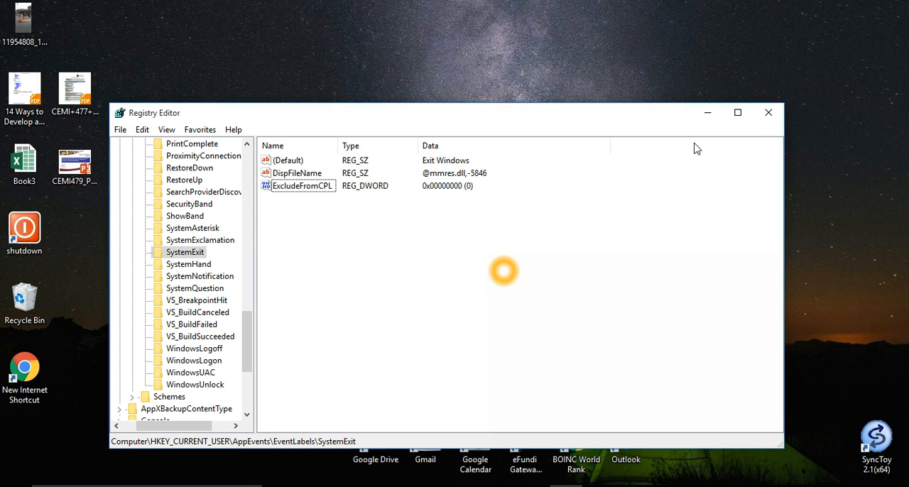
pyautogui.moveTo(767, 113)
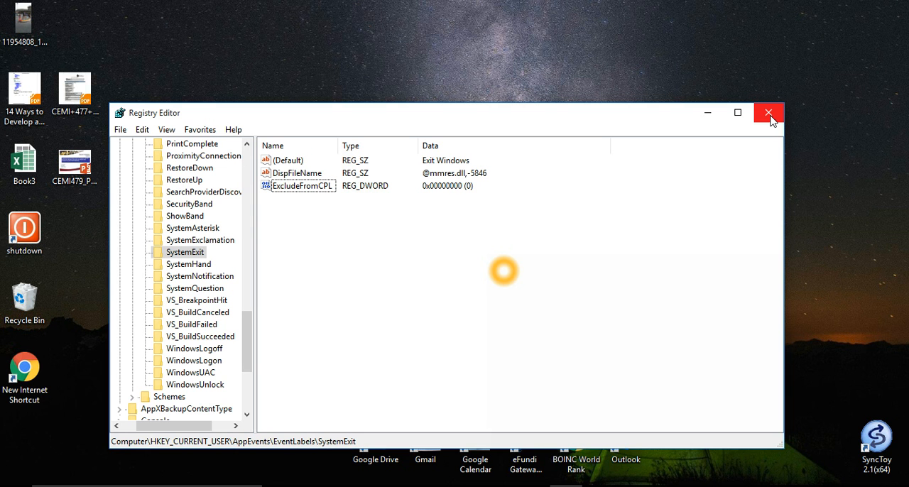
# Close Registry Editor, reopen Sound's Sounds tab, and scroll to Windows Log-on events.
pyautogui.click(767, 113)
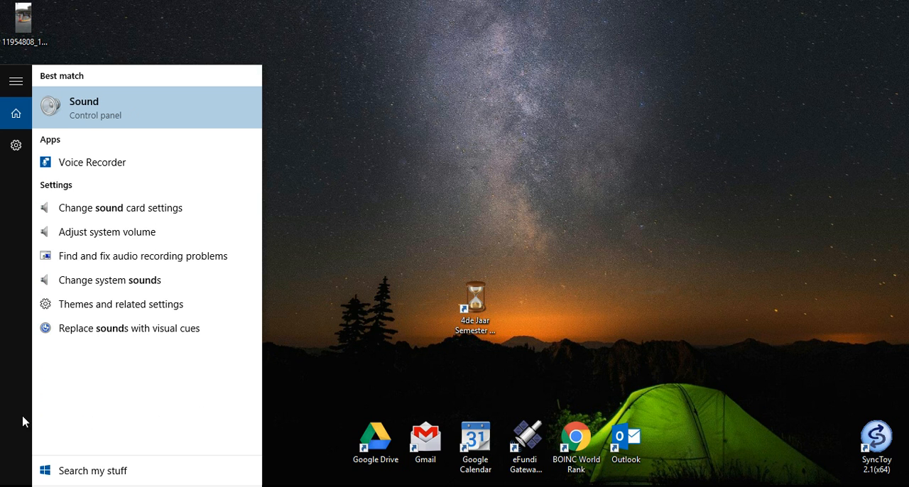
pyautogui.click(84, 107)
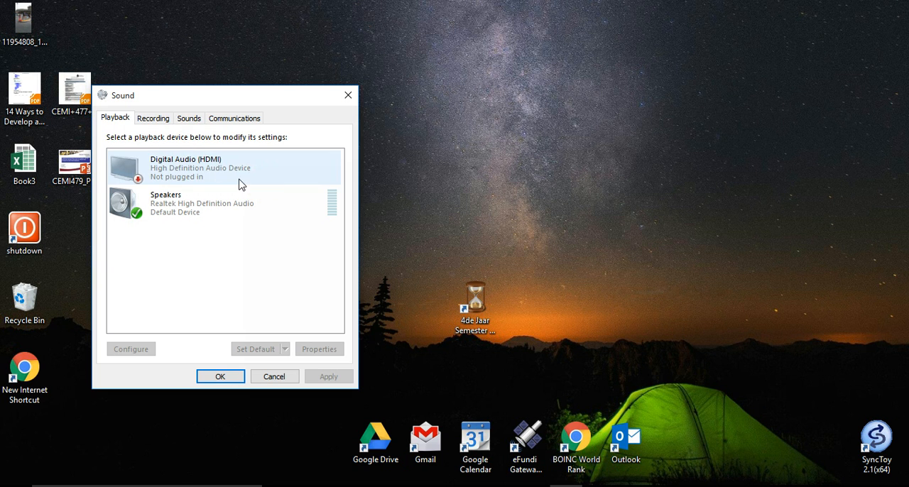
pyautogui.click(188, 118)
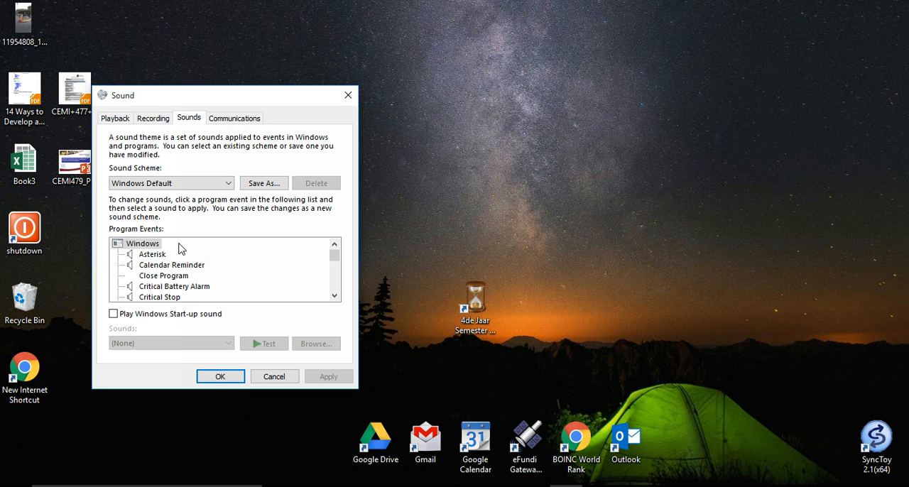
pyautogui.click(335, 297)
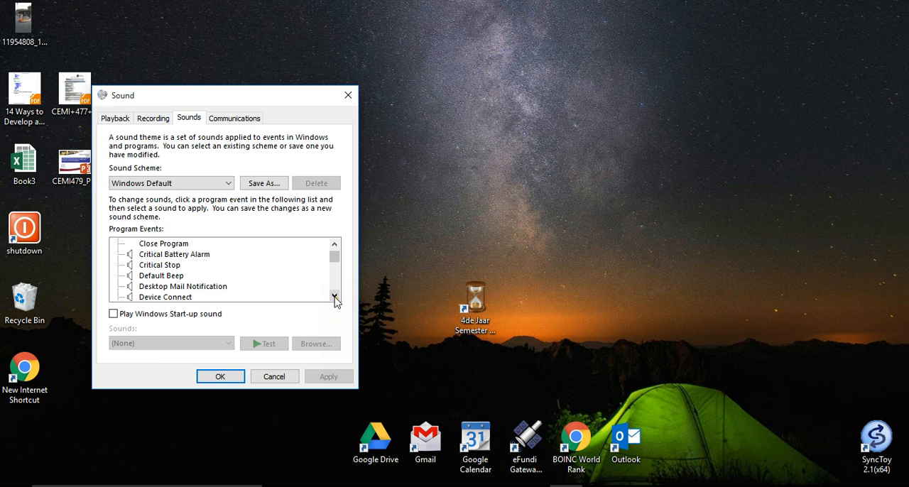
pyautogui.click(335, 298)
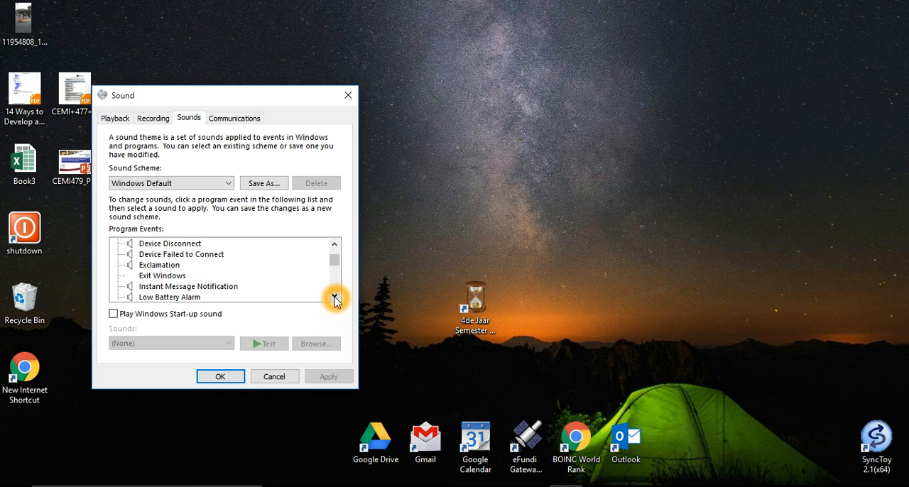
pyautogui.click(335, 298)
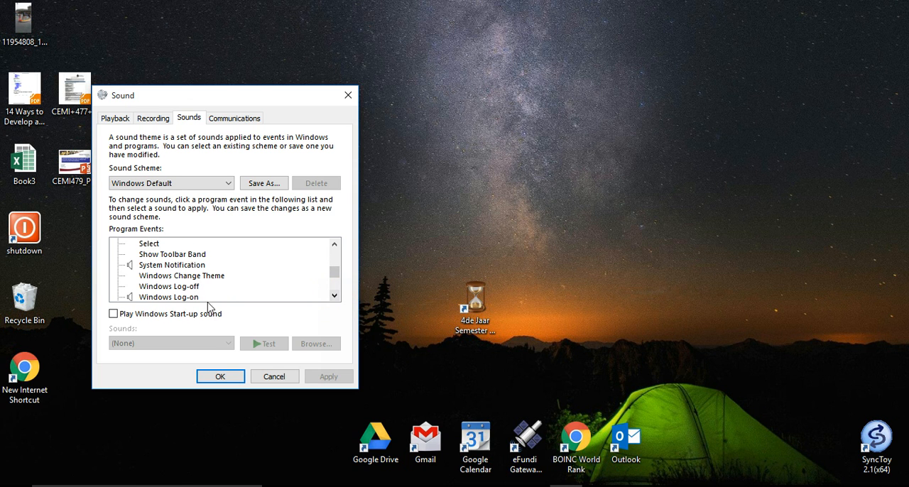
# Select Windows Log-on, tick Play Windows Start-up sound, and browse Windows Media for a sound.
pyautogui.click(168, 286)
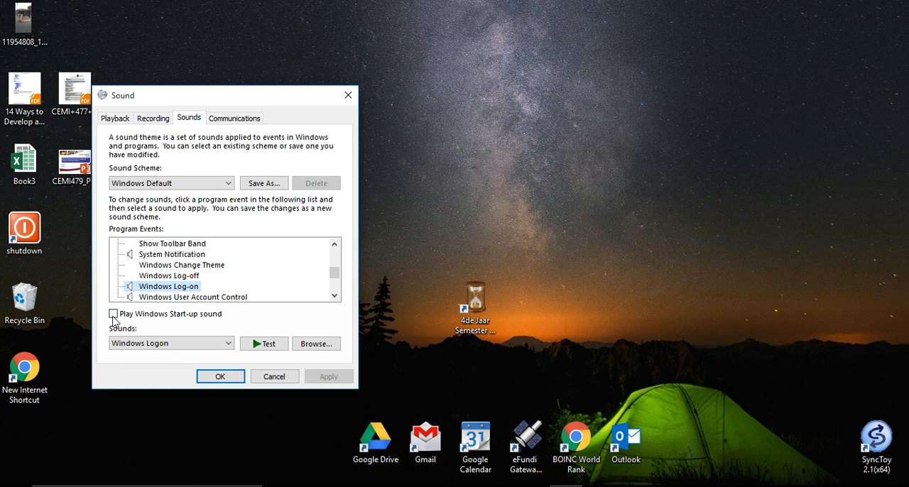
pyautogui.click(112, 314)
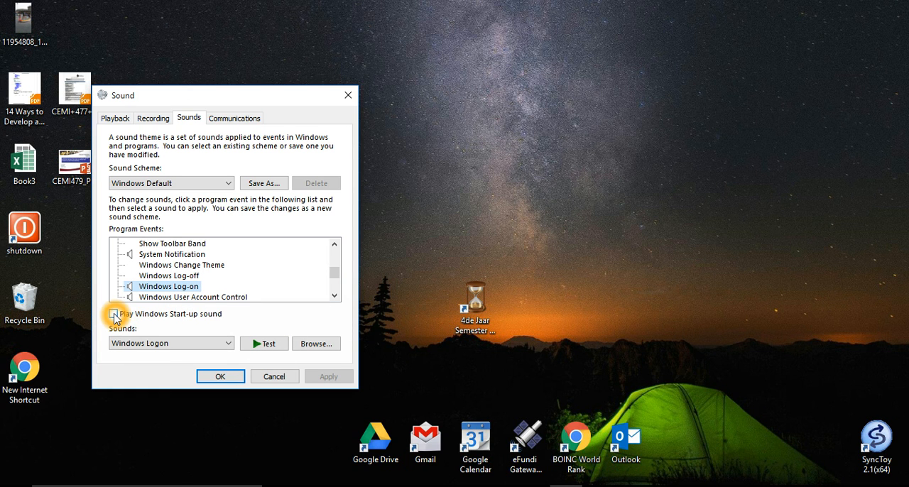
pyautogui.click(113, 313)
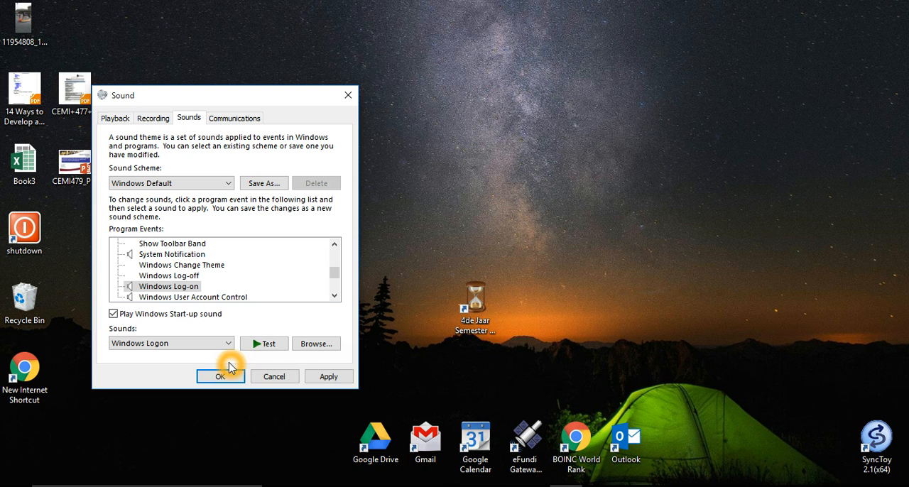
pyautogui.moveTo(315, 343)
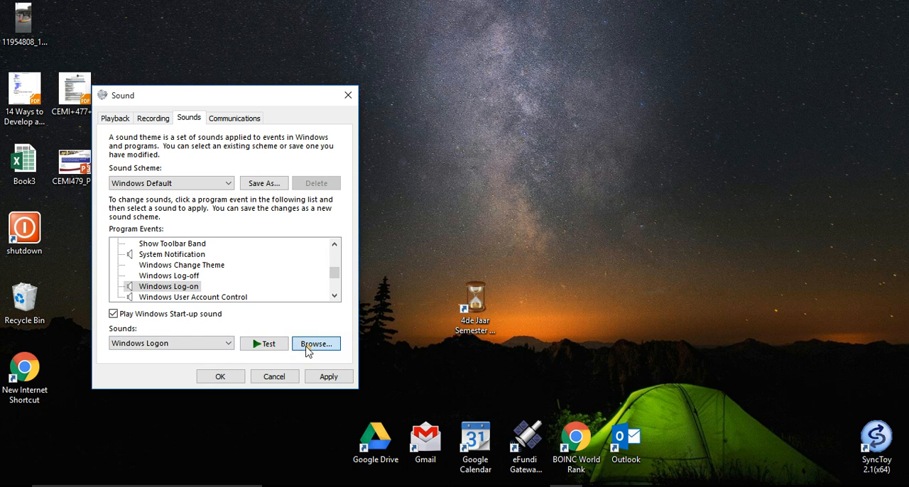
pyautogui.click(315, 344)
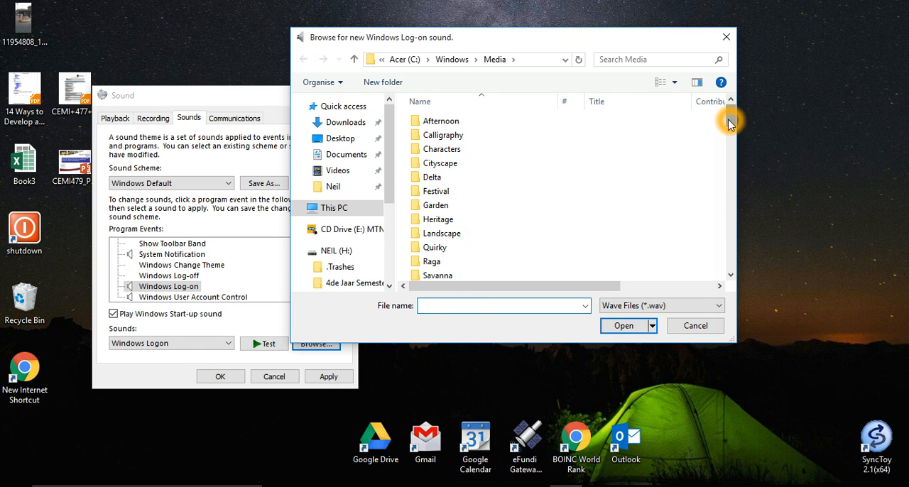
pyautogui.click(440, 120)
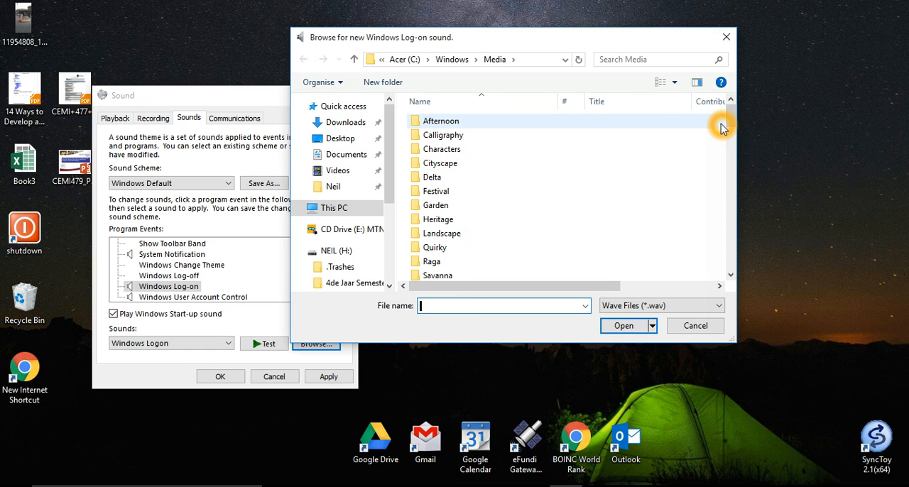